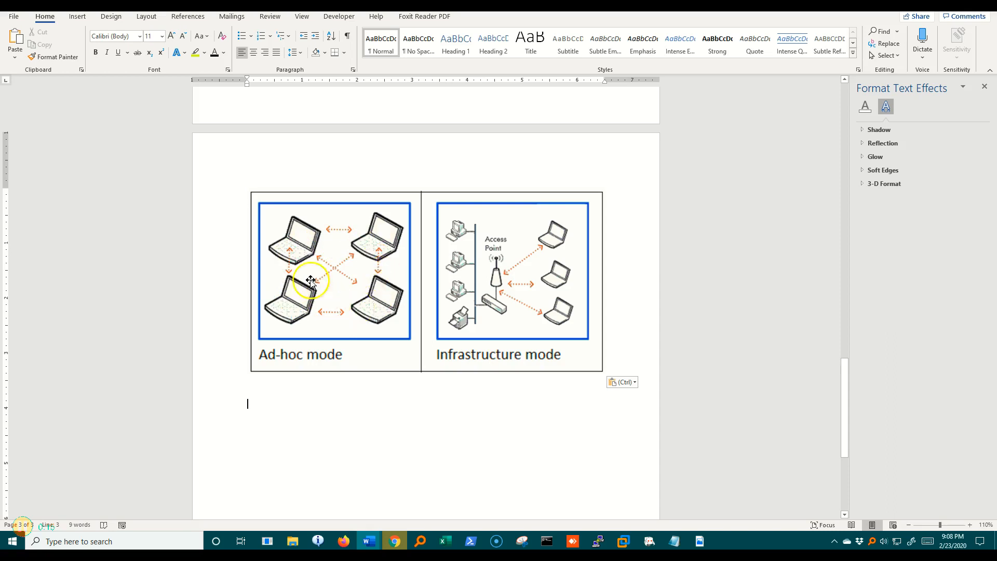
mouse_move(322, 288)
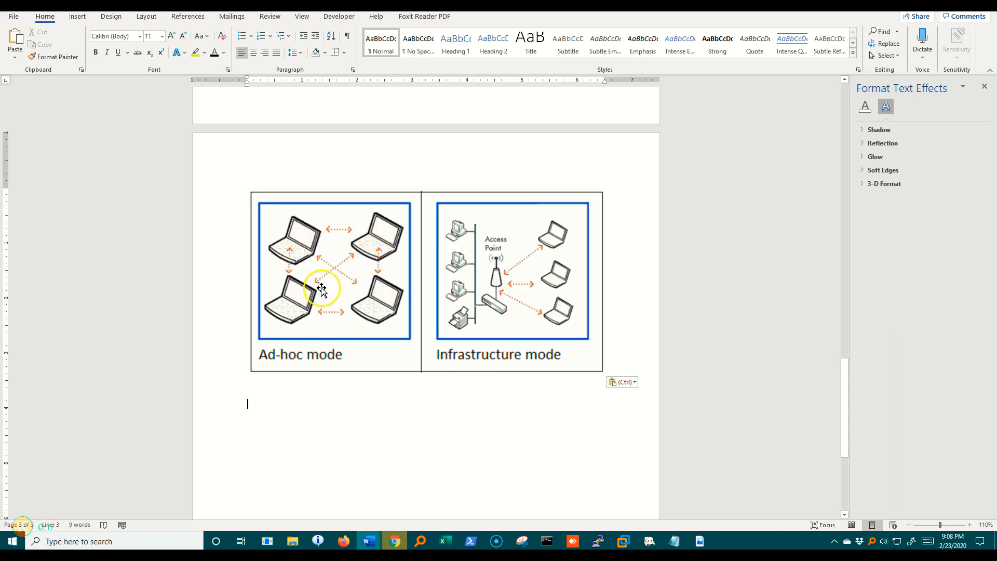
mouse_move(330, 254)
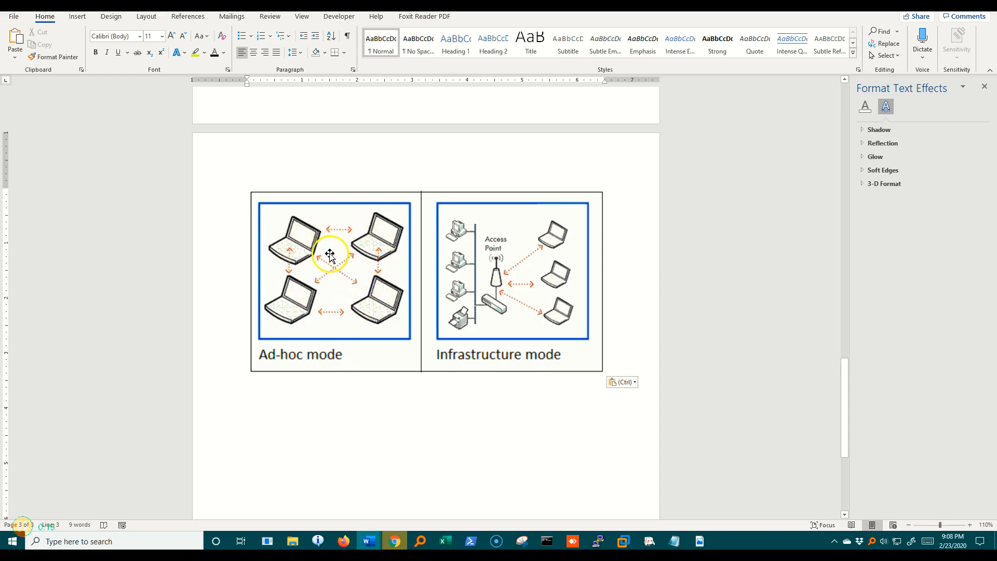
mouse_move(593, 313)
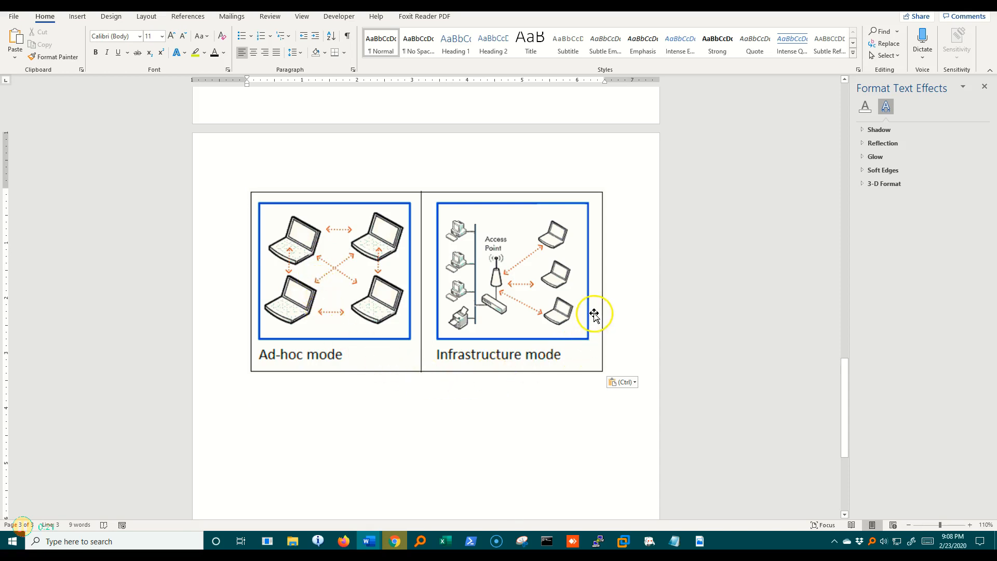
mouse_move(481, 336)
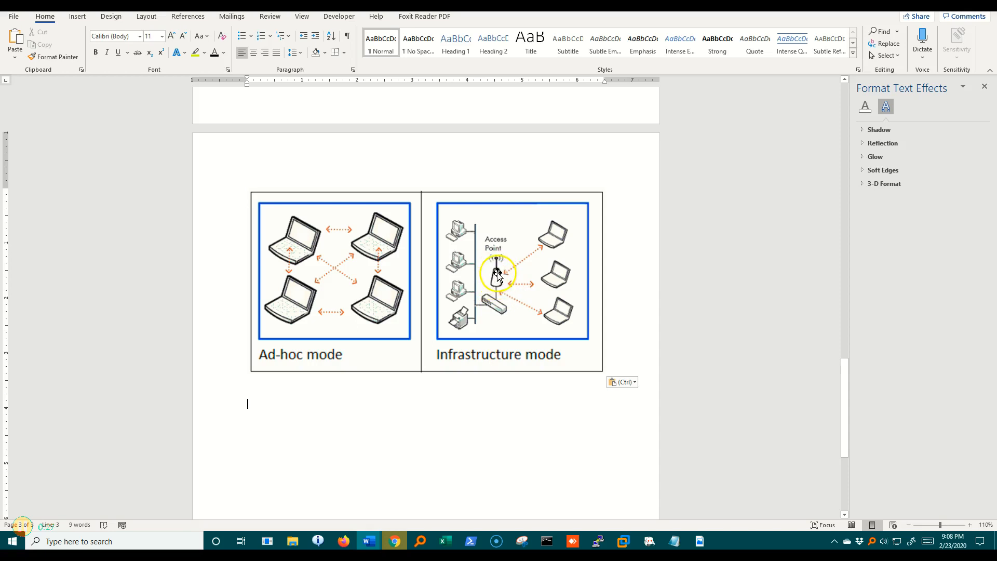
mouse_move(450, 302)
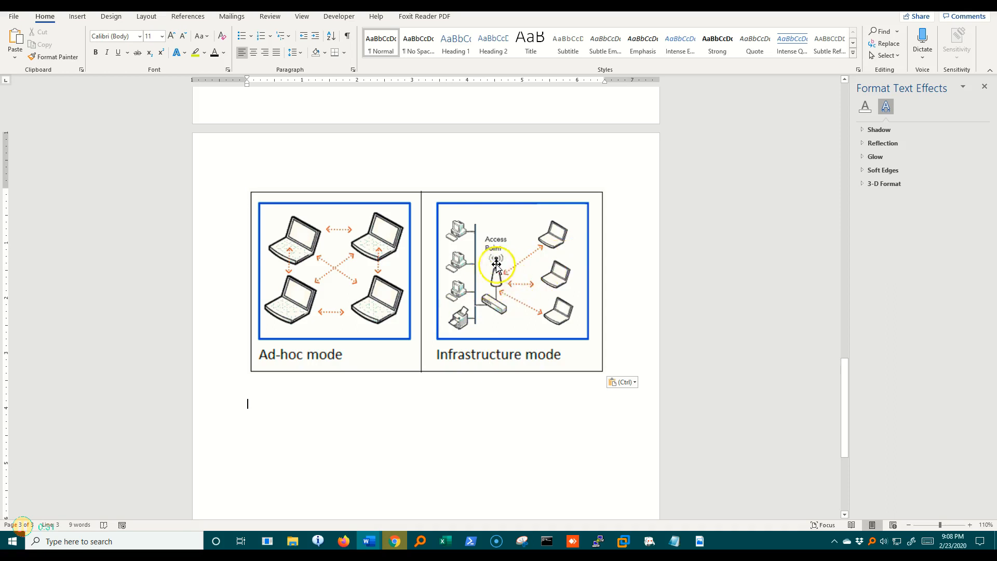
mouse_move(494, 273)
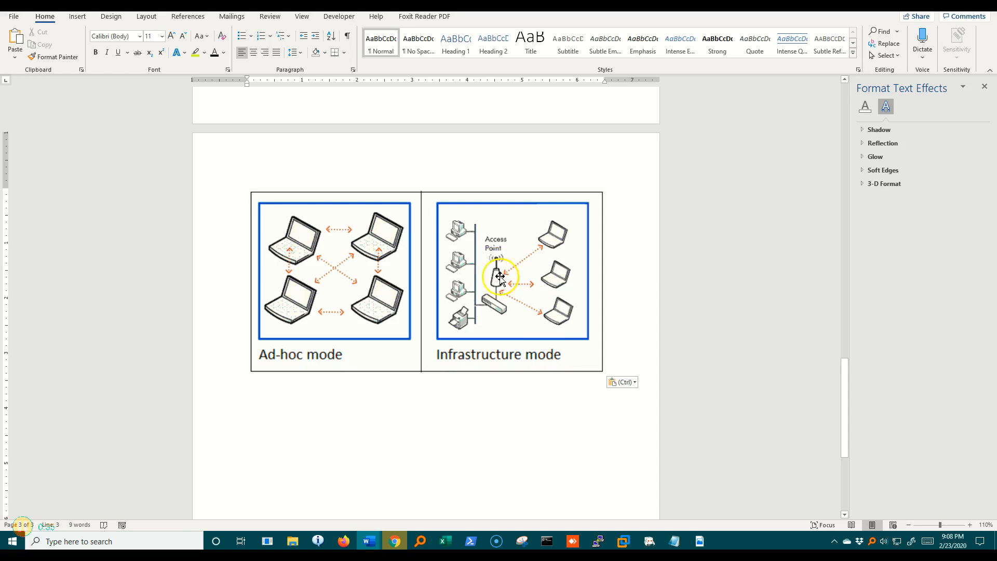
mouse_move(485, 227)
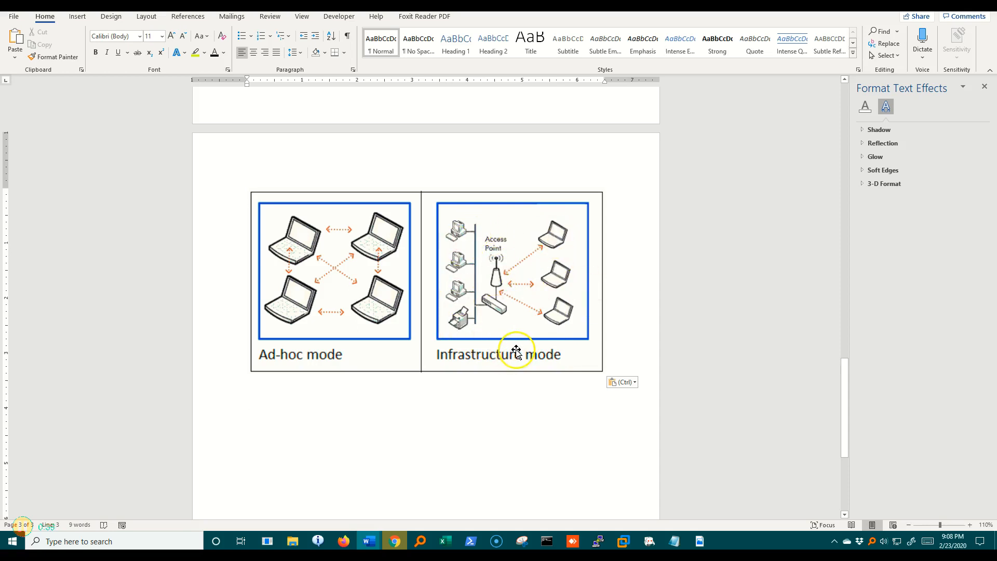
mouse_move(495, 267)
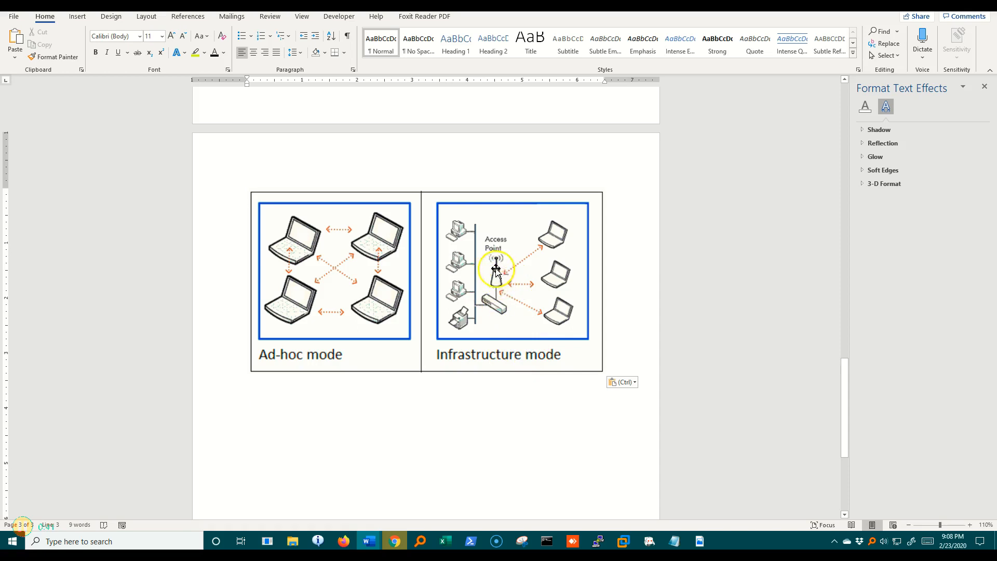